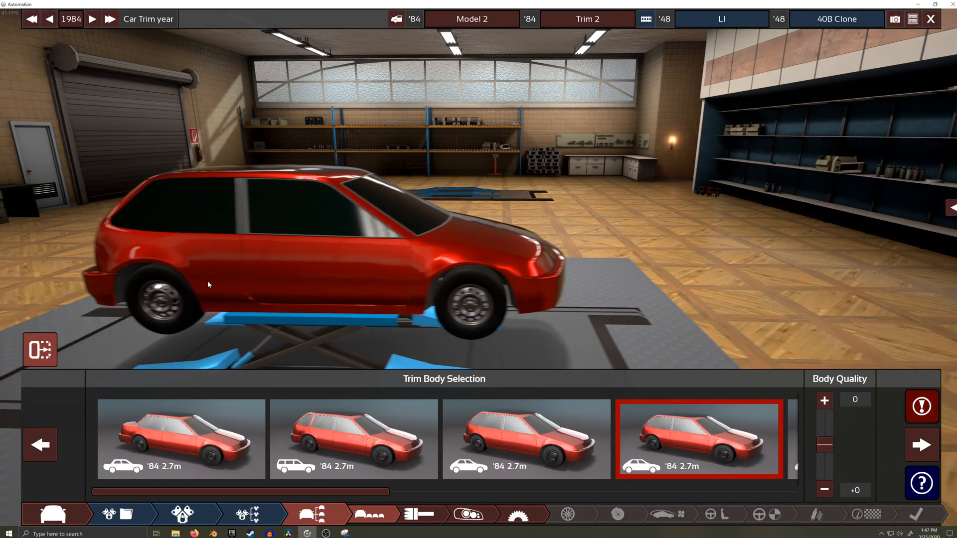
# Step: Preview several body thumbnails for the 1984 trim and settle on another body
pyautogui.click(526, 440)
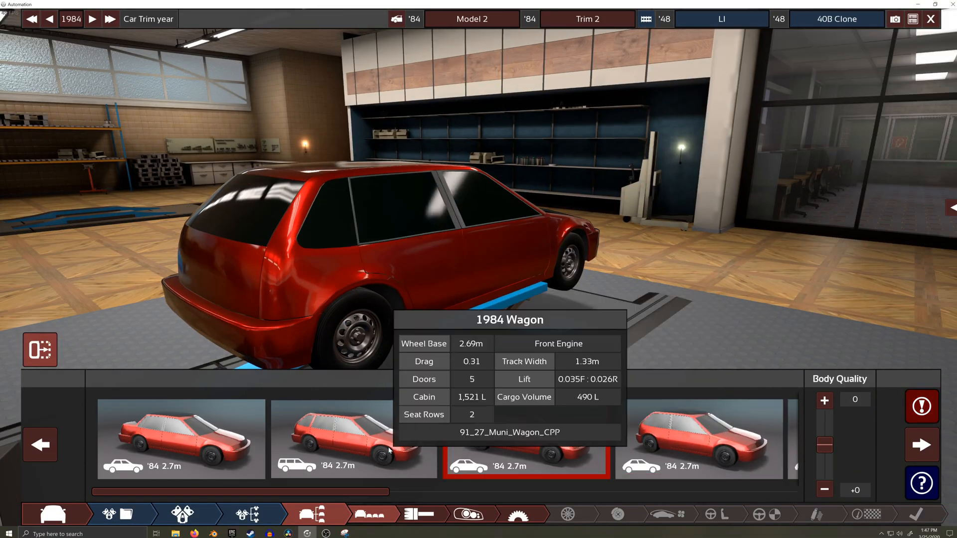
pyautogui.click(353, 440)
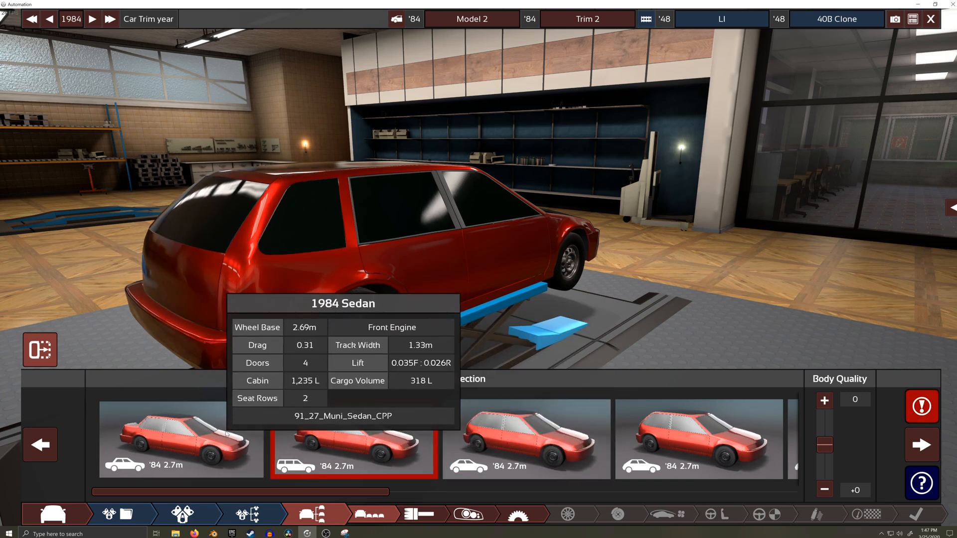
pyautogui.click(180, 439)
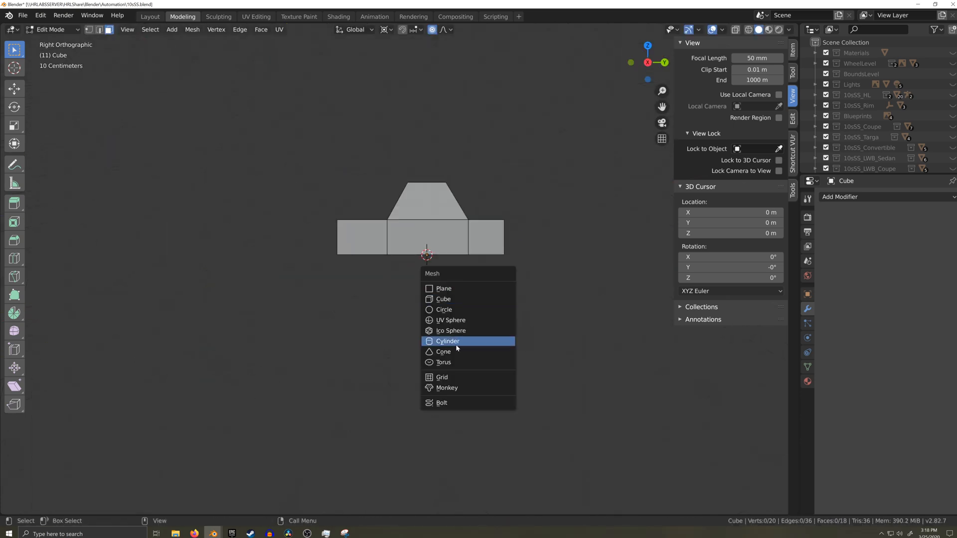
# Step: Add a cylinder mesh to the block-model scene
pyautogui.click(448, 341)
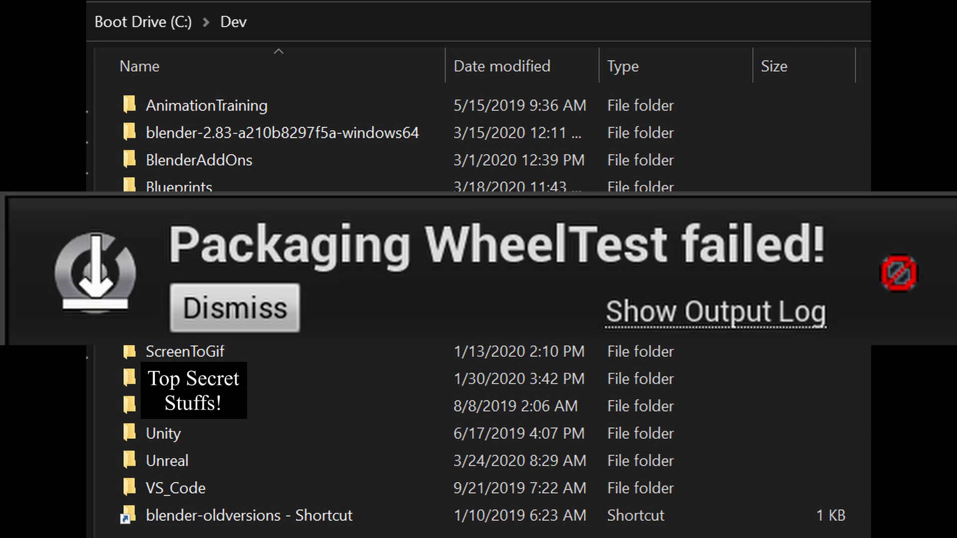
# Step: Navigate through steamapps\common into Automation_SDK\AutomationGame
pyautogui.click(235, 308)
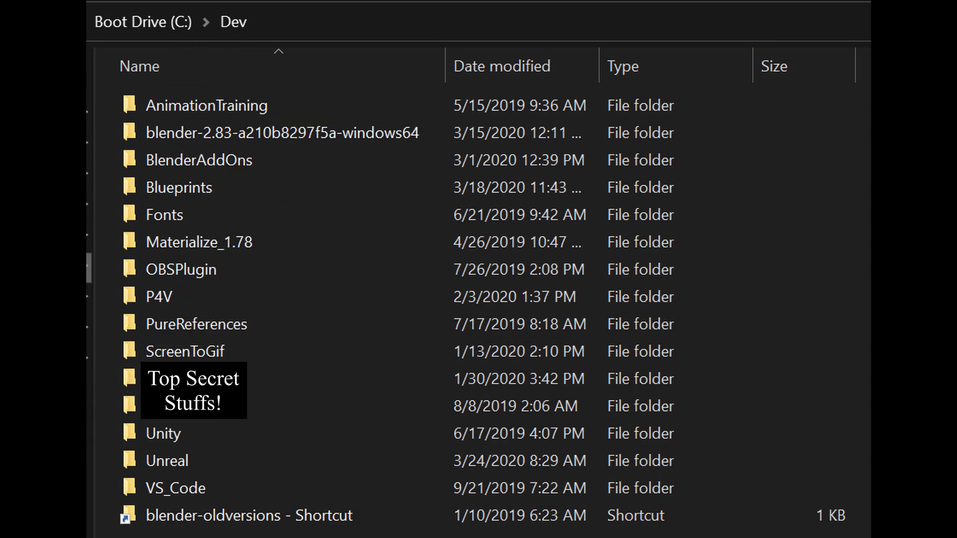
pyautogui.doubleClick(166, 460)
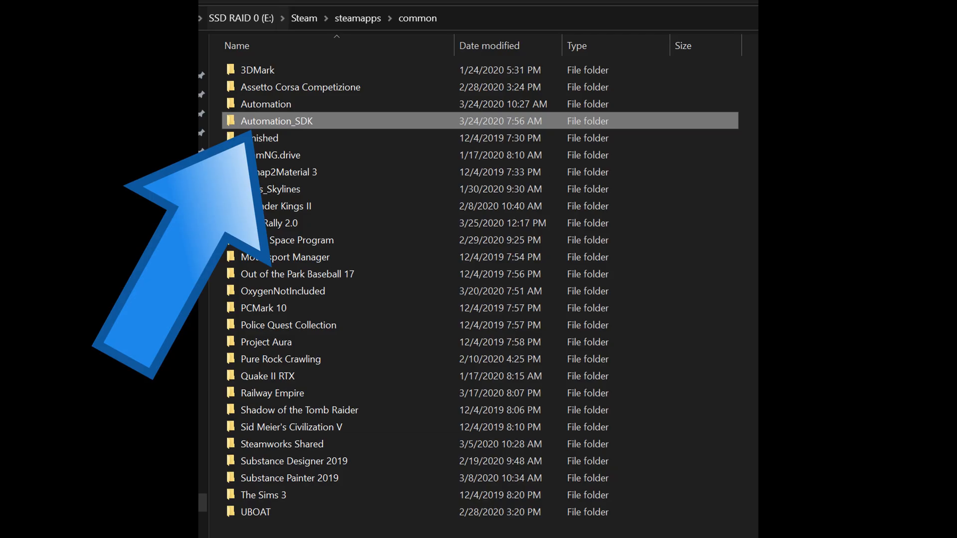
pyautogui.doubleClick(276, 121)
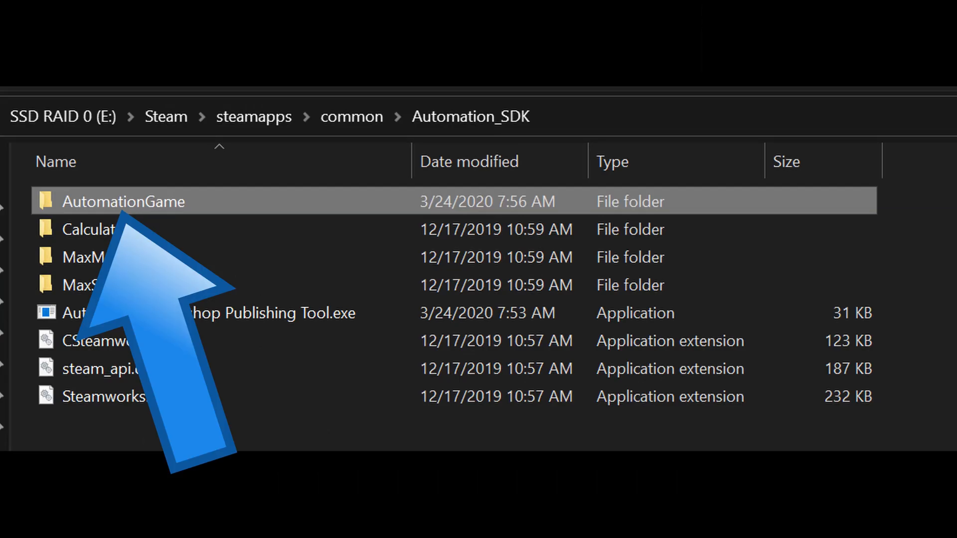
pyautogui.doubleClick(124, 201)
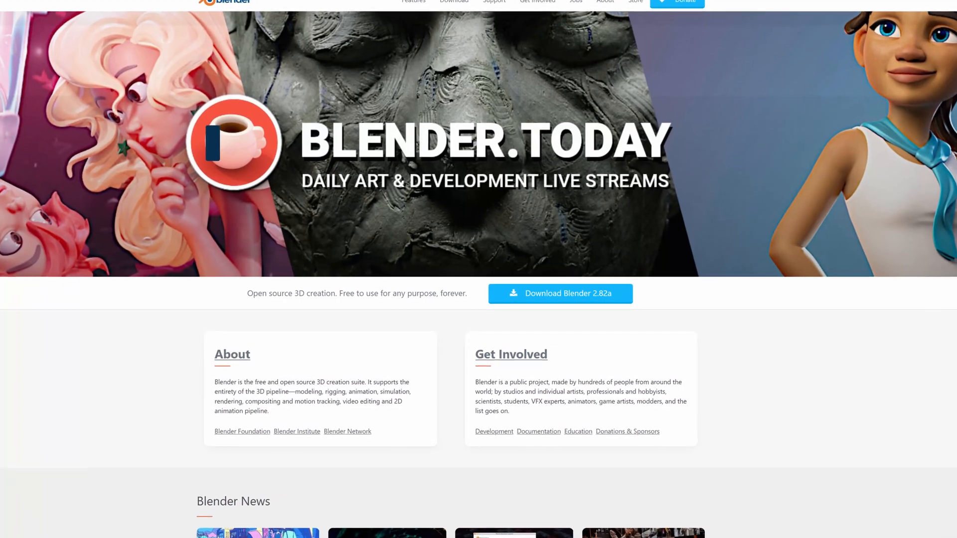
# Step: Scroll the blender.org home page down to the Download Blender 2.82a offer
pyautogui.scroll(-3)
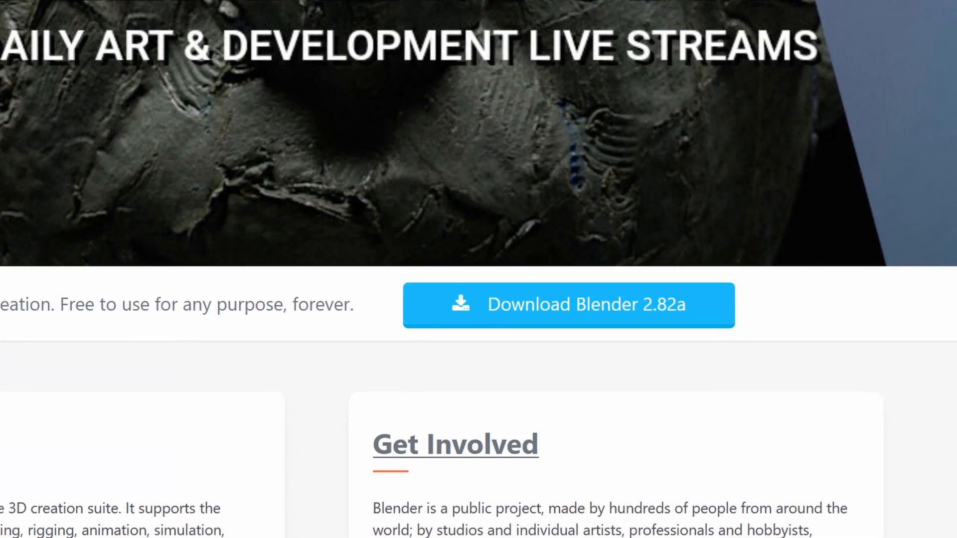
pyautogui.scroll(-3)
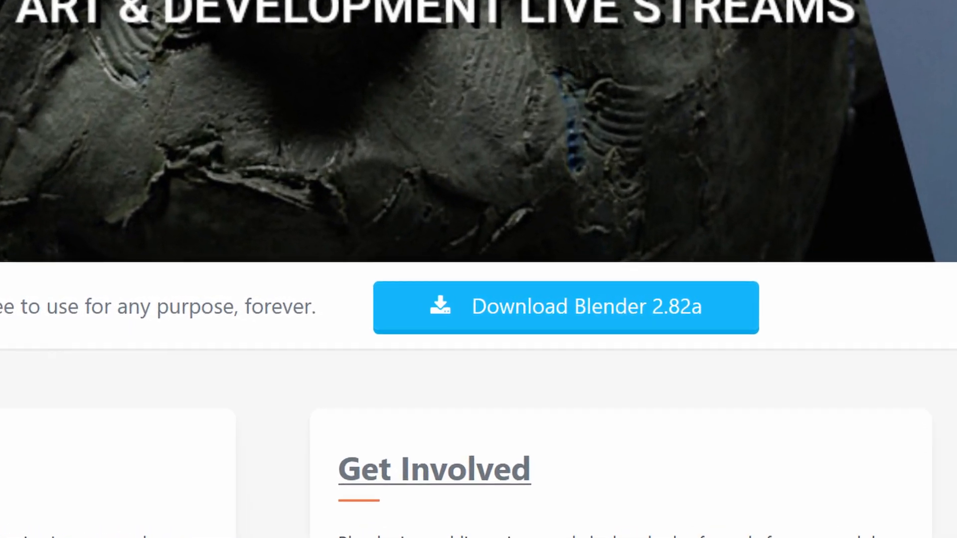
pyautogui.scroll(-3)
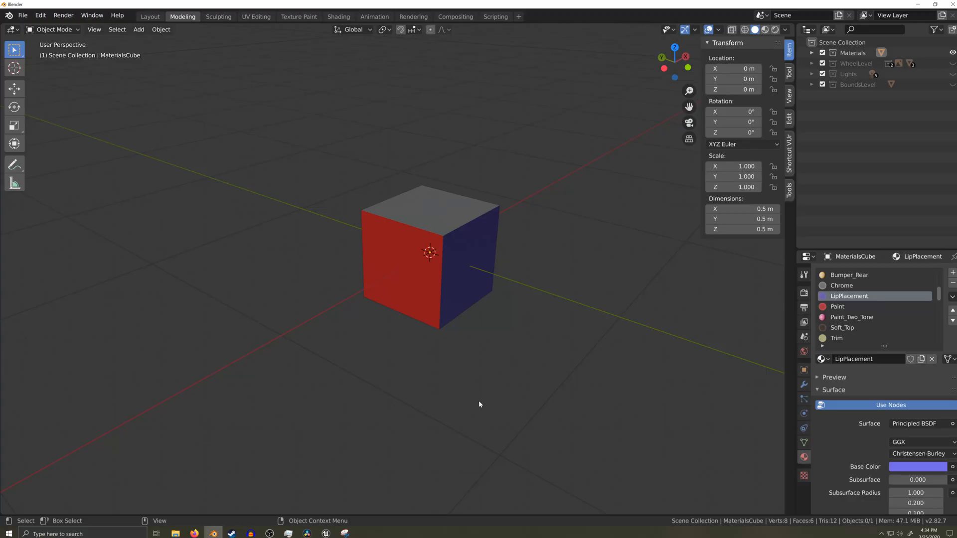
# Step: Select MaterialsCube and scroll through its list of assigned material slots
pyautogui.click(427, 256)
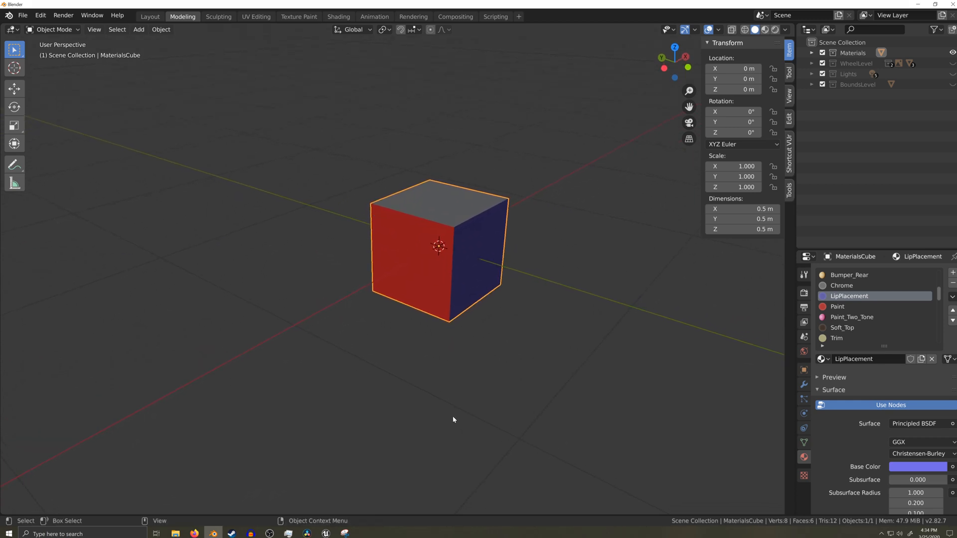
pyautogui.scroll(-3)
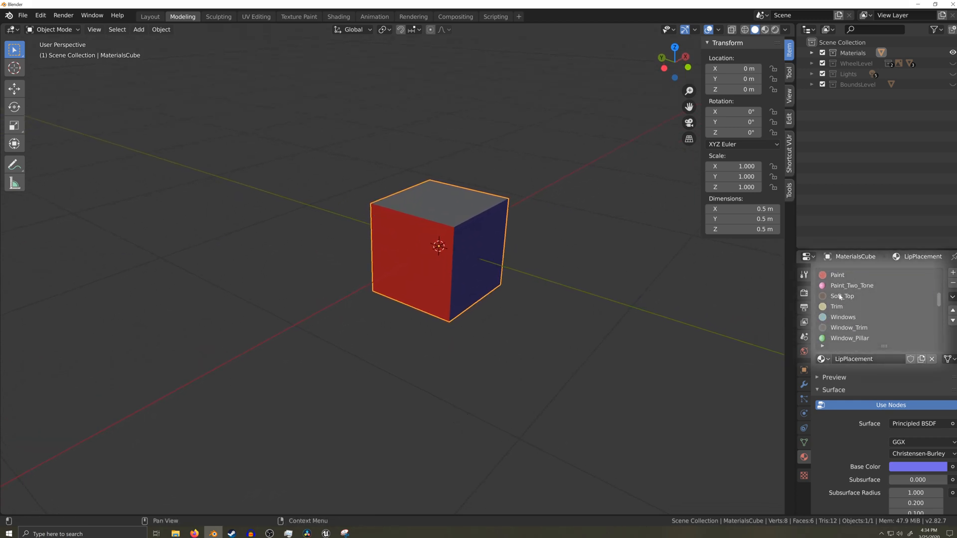
pyautogui.scroll(-3)
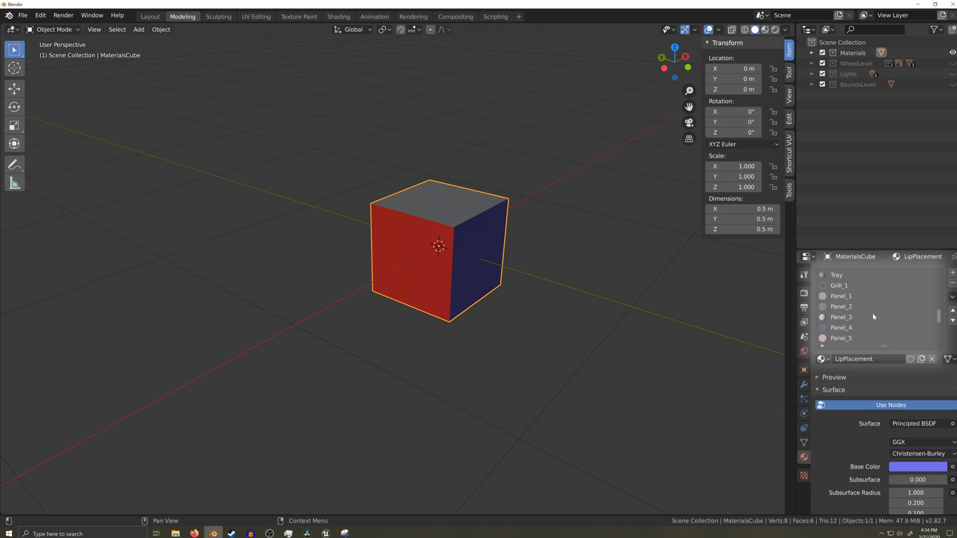
pyautogui.scroll(-3)
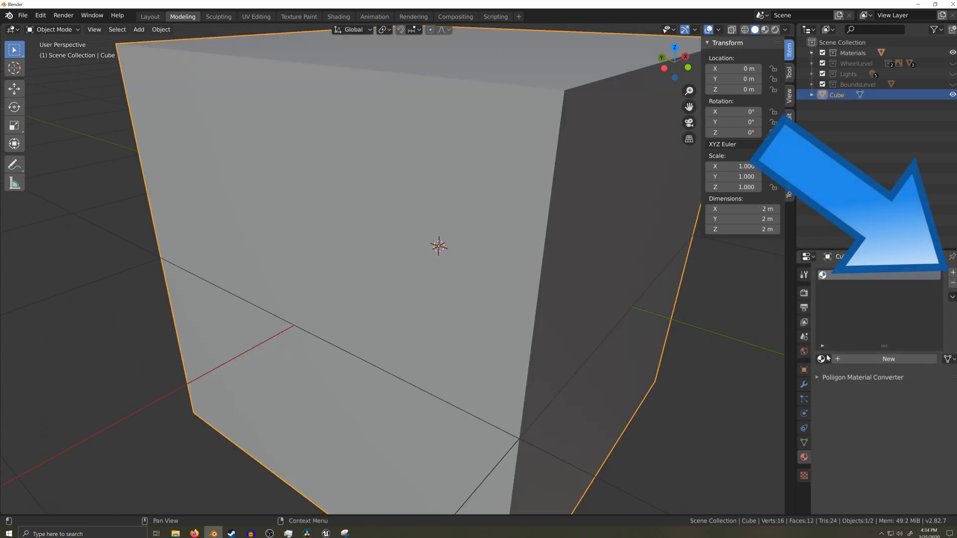
# Step: Assign the existing DriverCam material to the new cube from the material browser
pyautogui.click(889, 359)
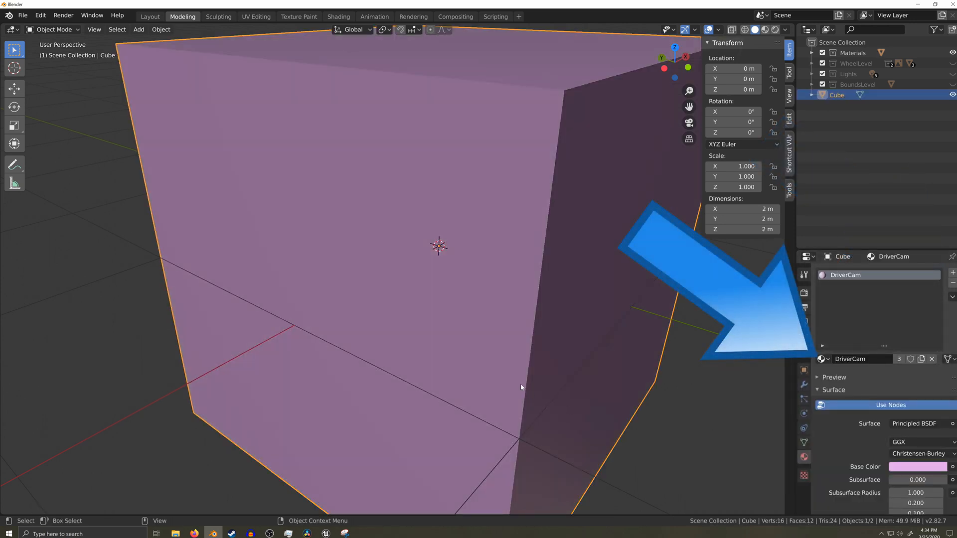
pyautogui.click(824, 359)
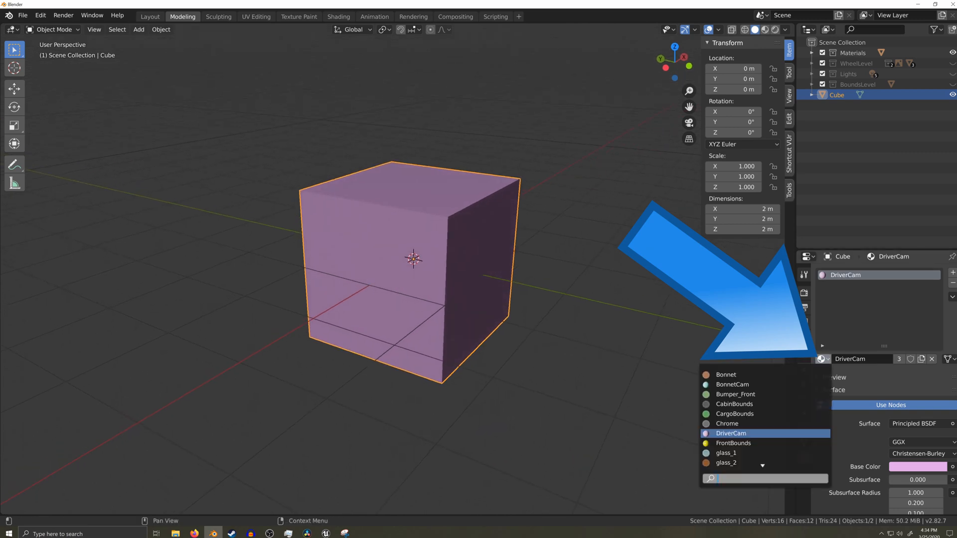
pyautogui.click(726, 463)
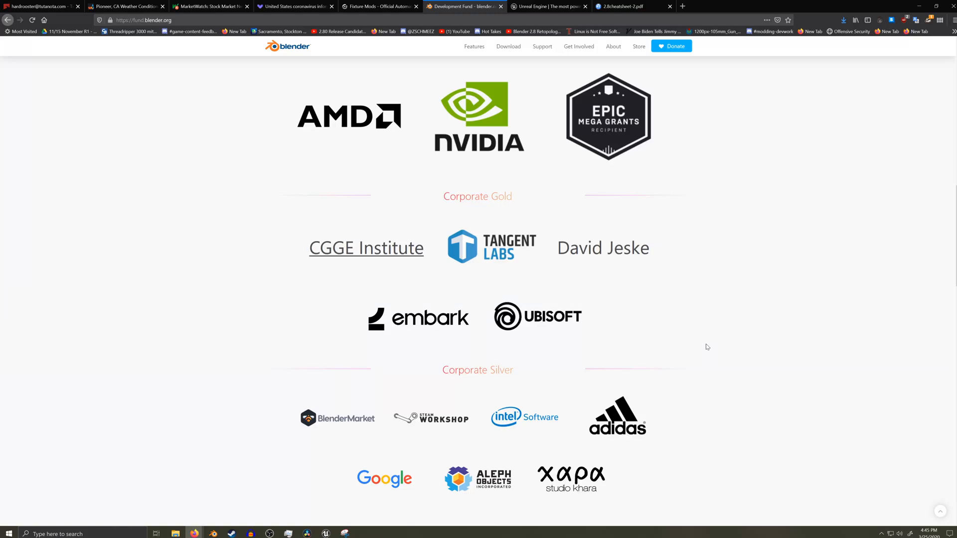
# Step: Sign in with Blender ID and browse the Blender Cloud characters library
pyautogui.scroll(3)
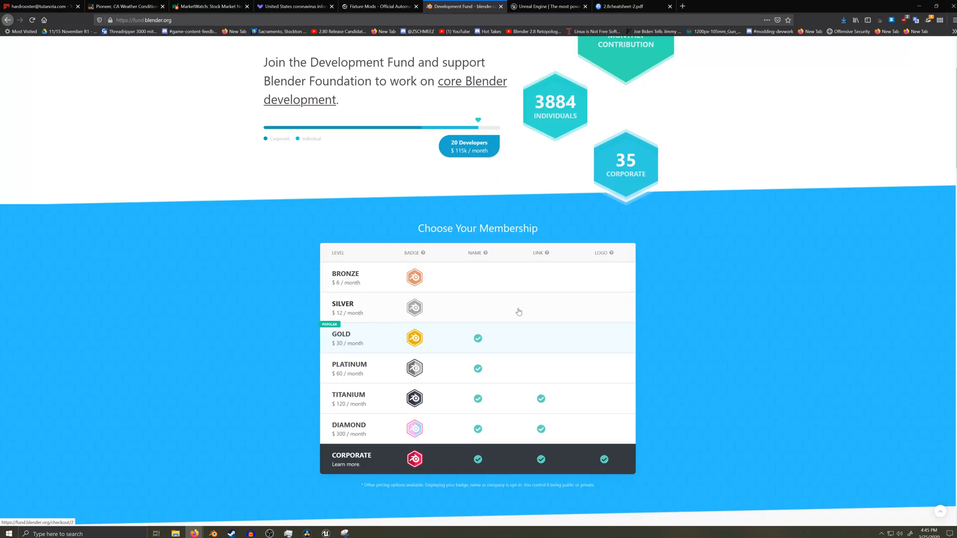
pyautogui.moveTo(418, 344)
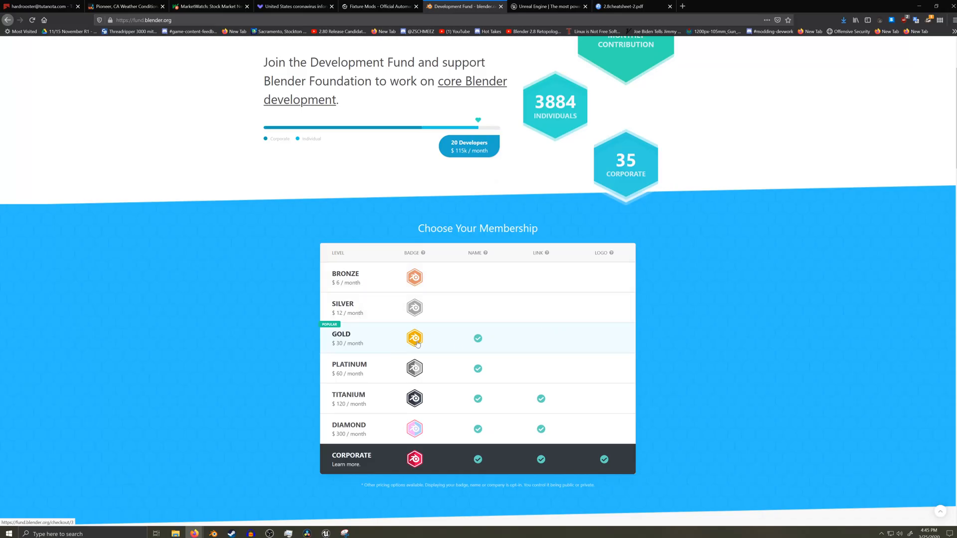
pyautogui.moveTo(791, 430)
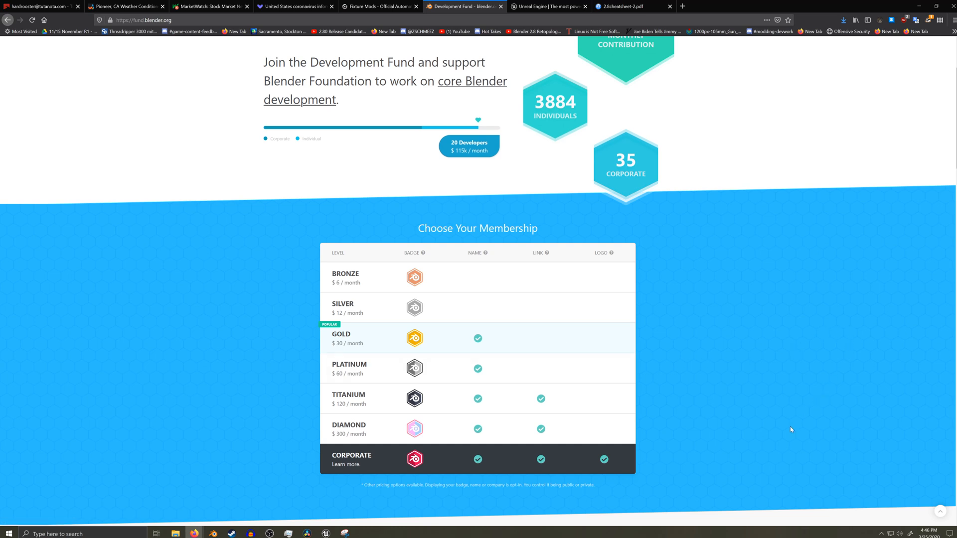
pyautogui.moveTo(814, 402)
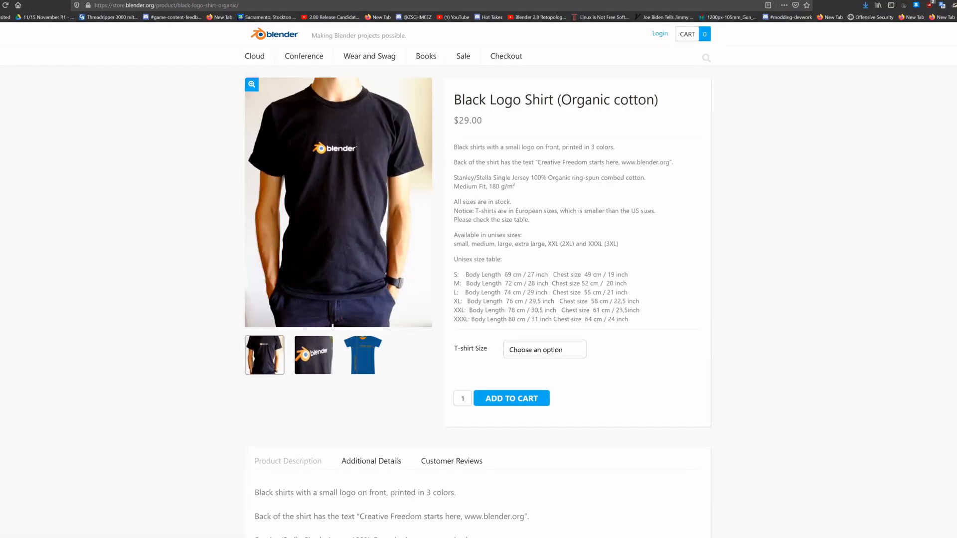
pyautogui.click(660, 34)
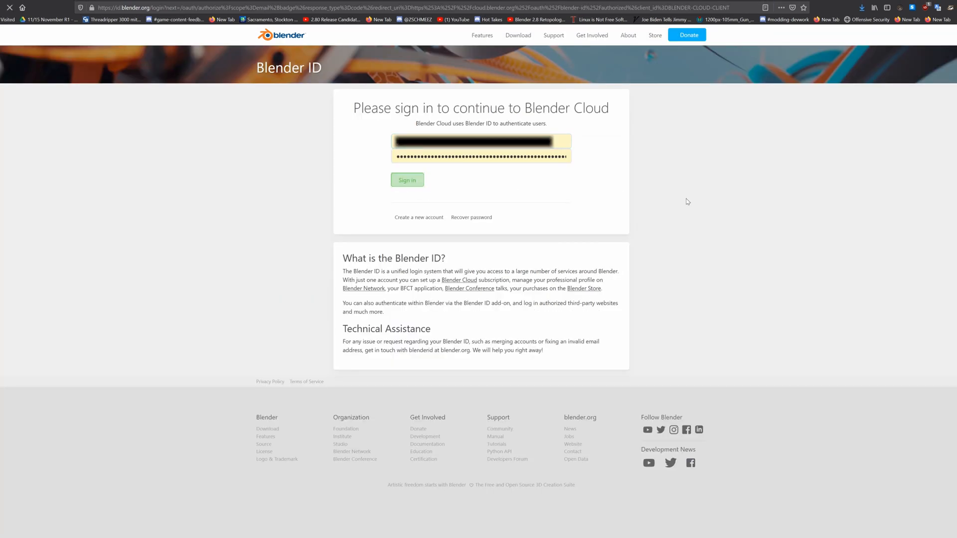
pyautogui.click(406, 179)
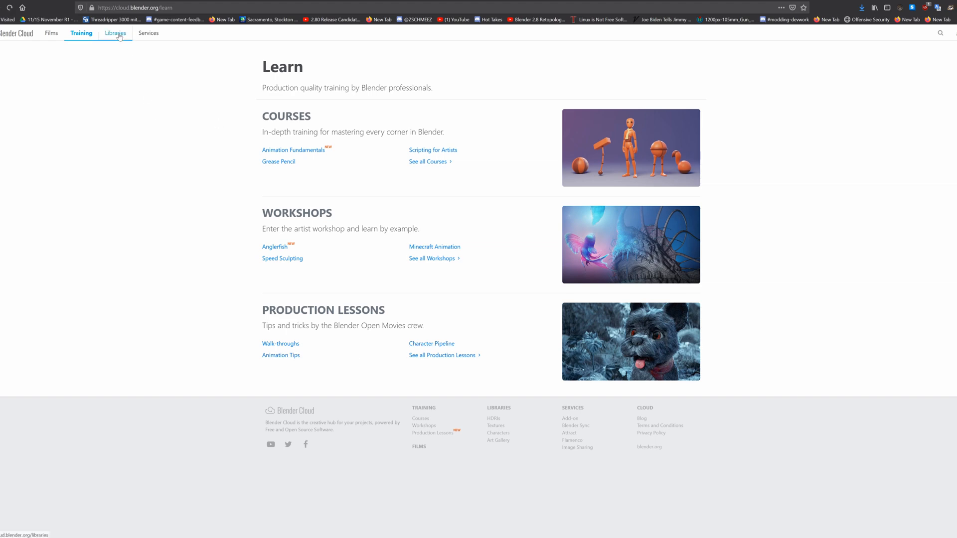
pyautogui.click(499, 433)
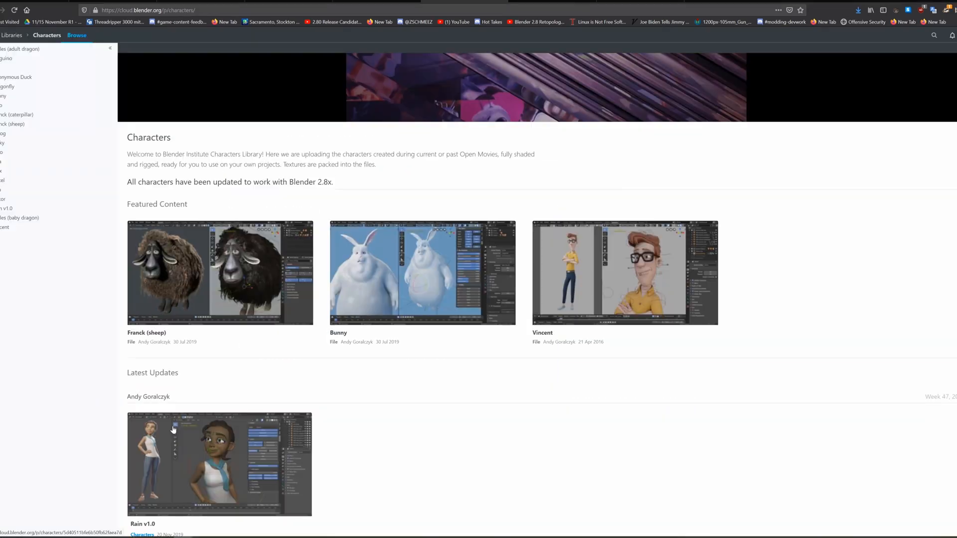
pyautogui.scroll(-3)
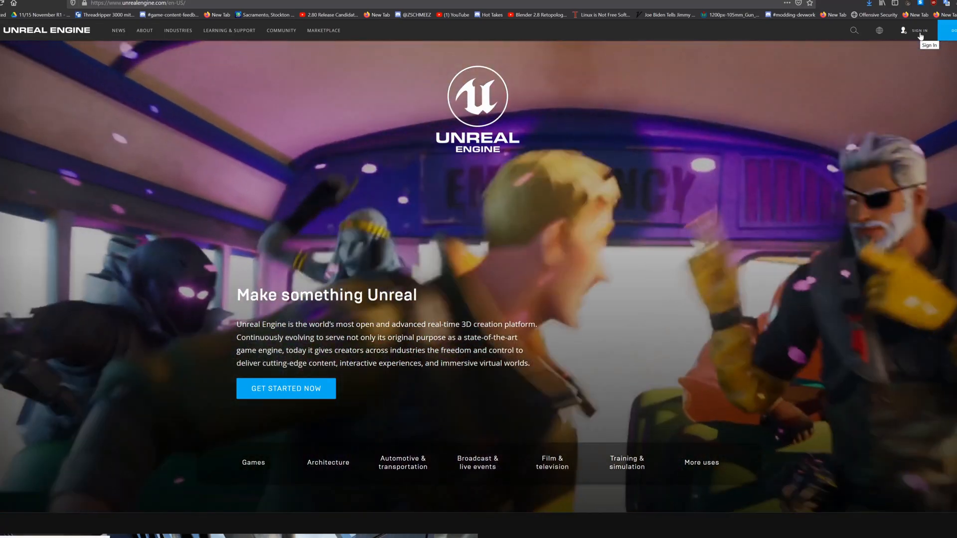
# Step: Sign in to the Epic Games account from the Unreal Engine site
pyautogui.click(918, 31)
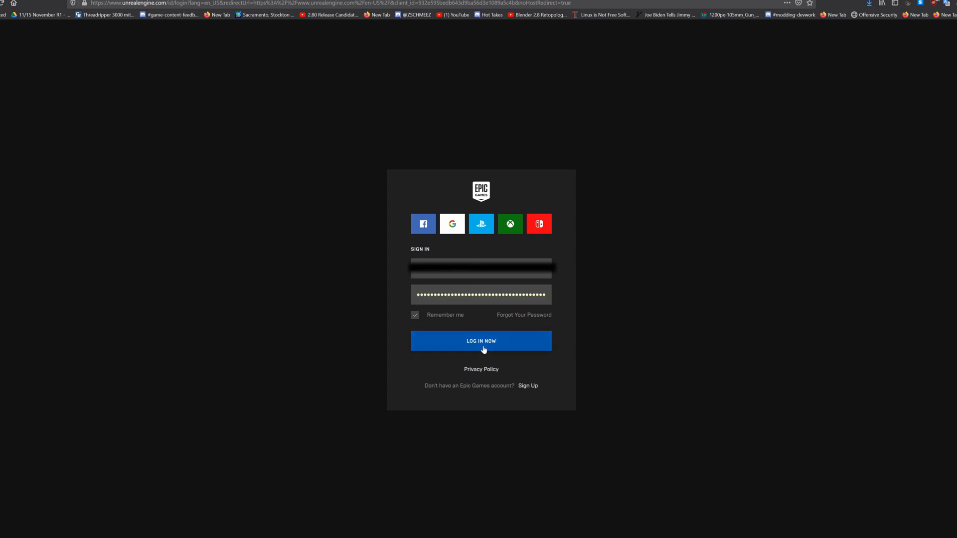
pyautogui.click(481, 341)
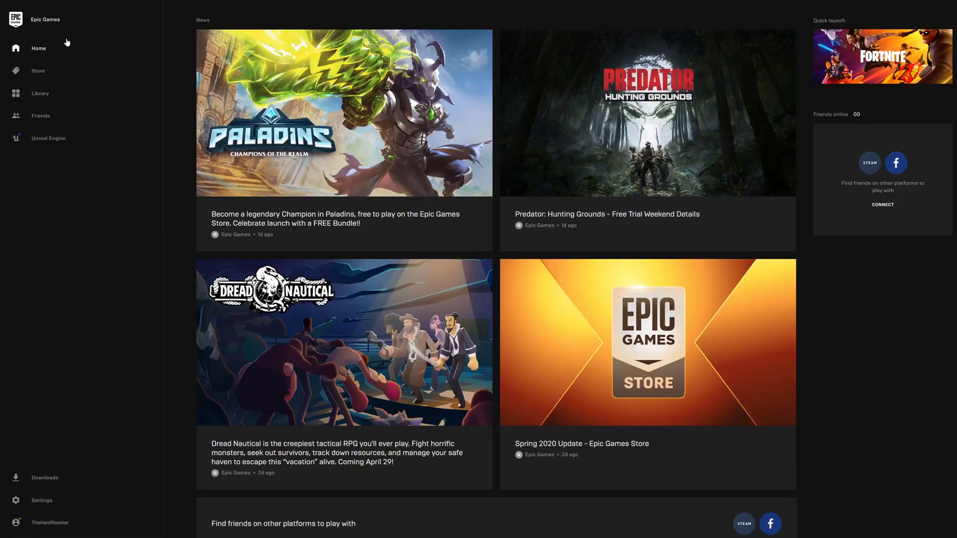
pyautogui.moveTo(95, 153)
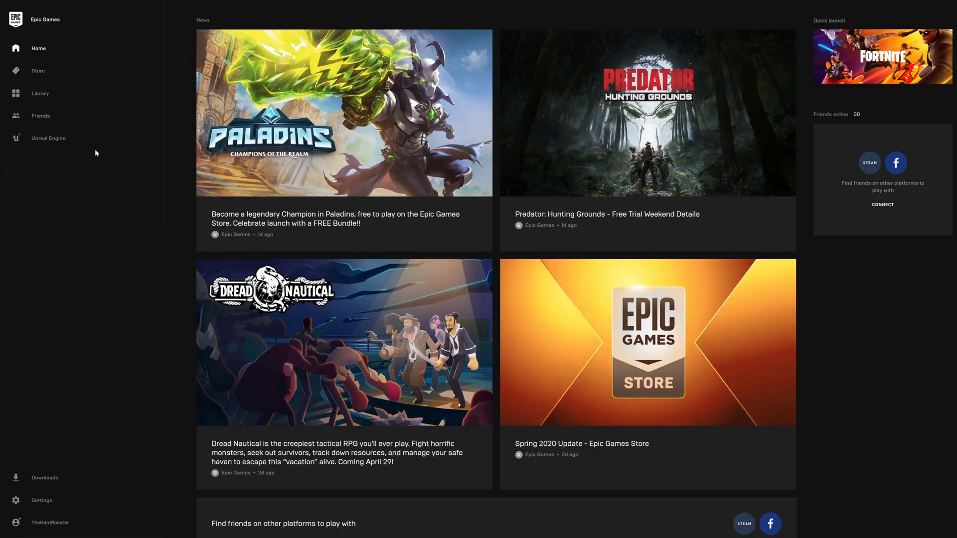
# Step: Show the Unreal Engine library, briefly adding and removing an extra engine version slot
pyautogui.click(48, 137)
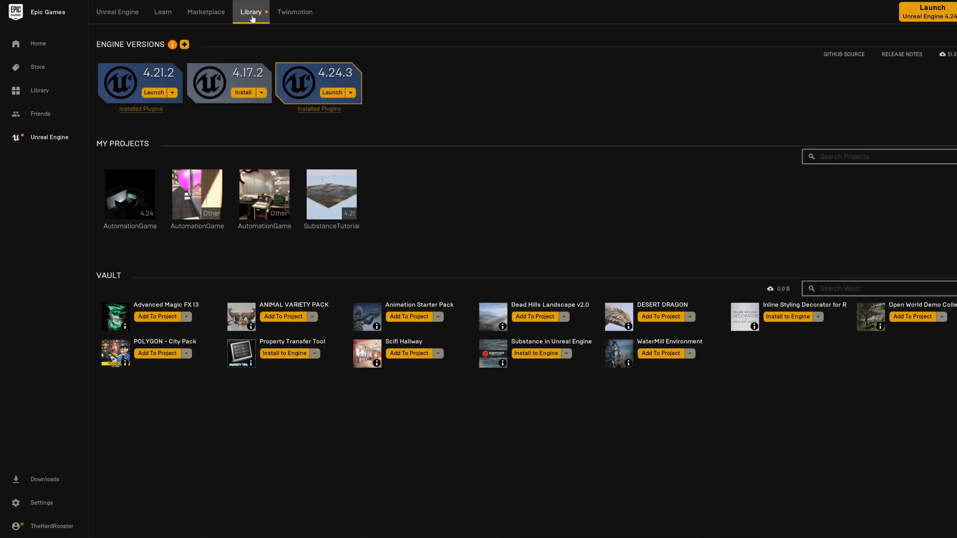
pyautogui.moveTo(129, 57)
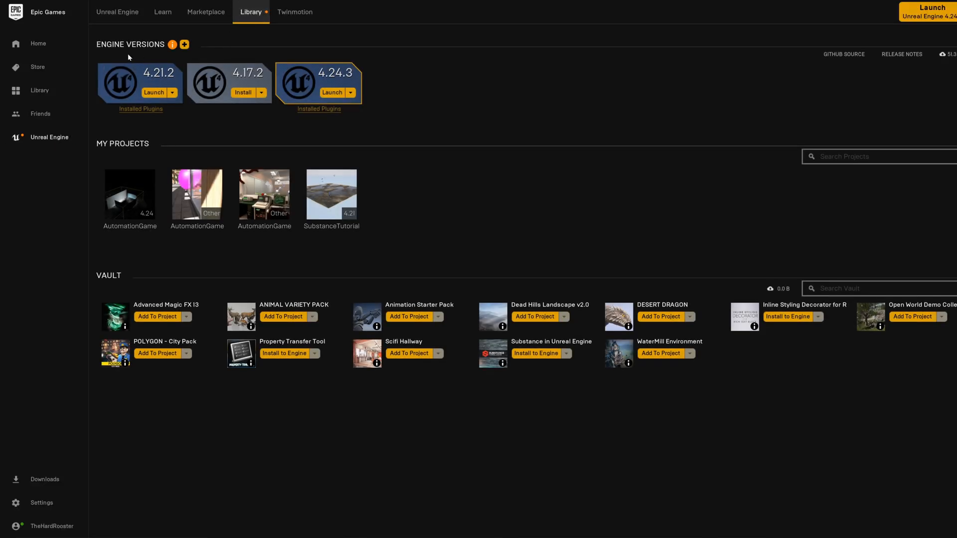
pyautogui.click(185, 45)
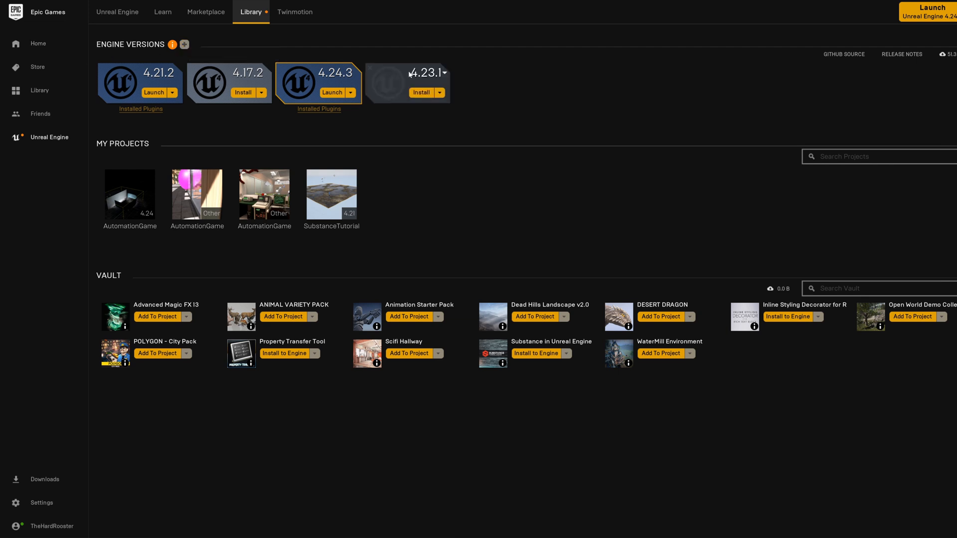
pyautogui.moveTo(428, 80)
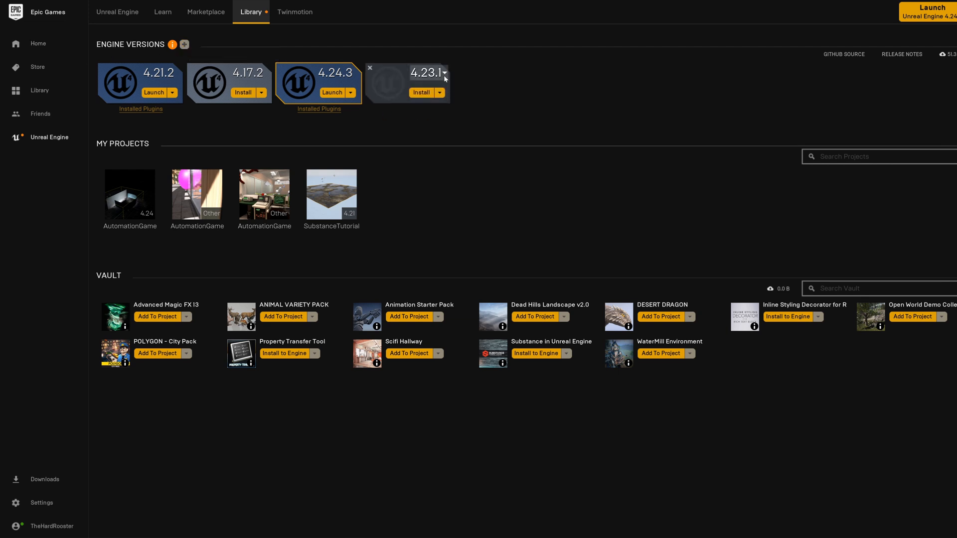
pyautogui.click(445, 72)
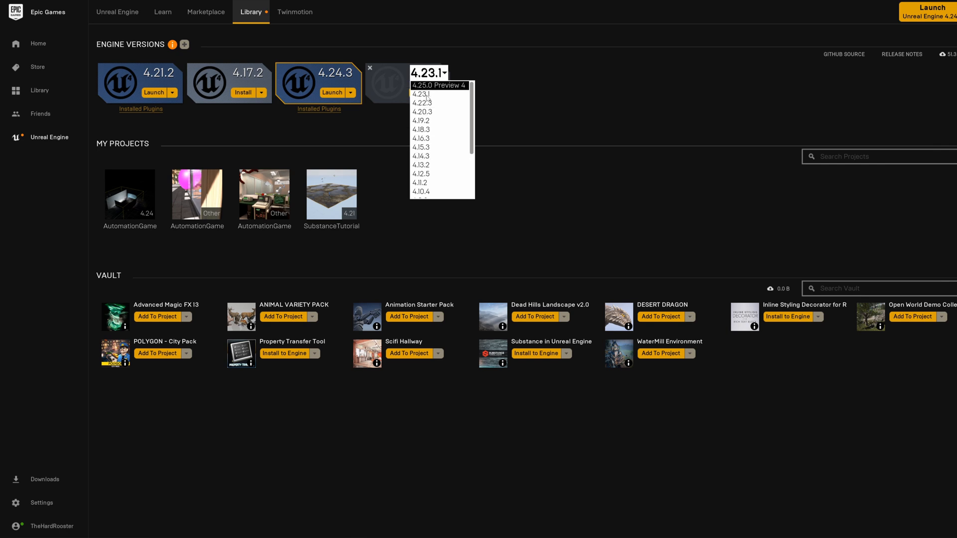
pyautogui.click(421, 94)
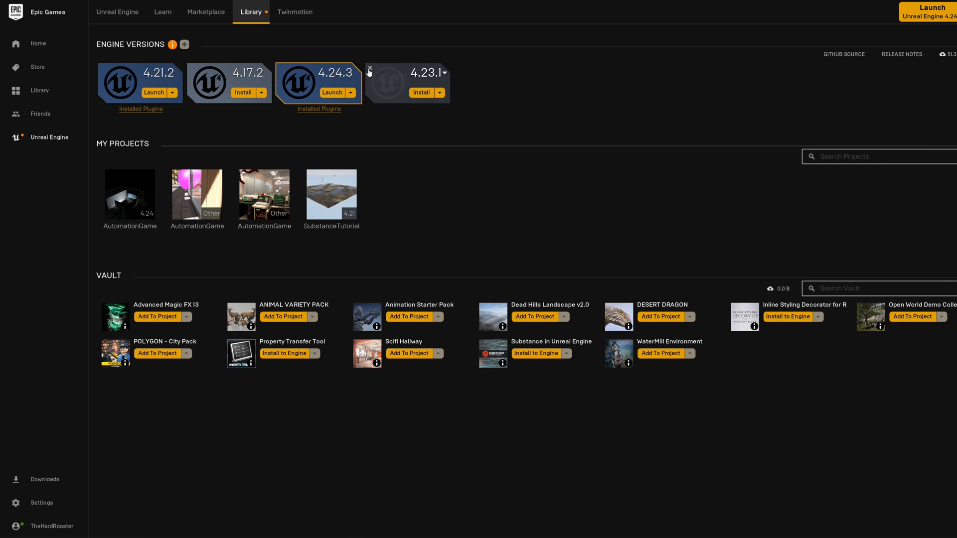
pyautogui.click(369, 71)
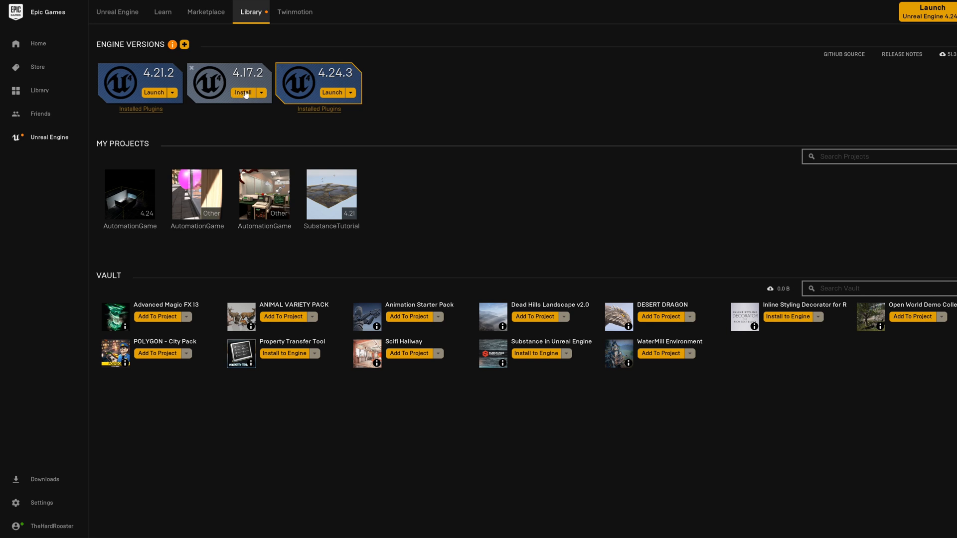
pyautogui.moveTo(379, 140)
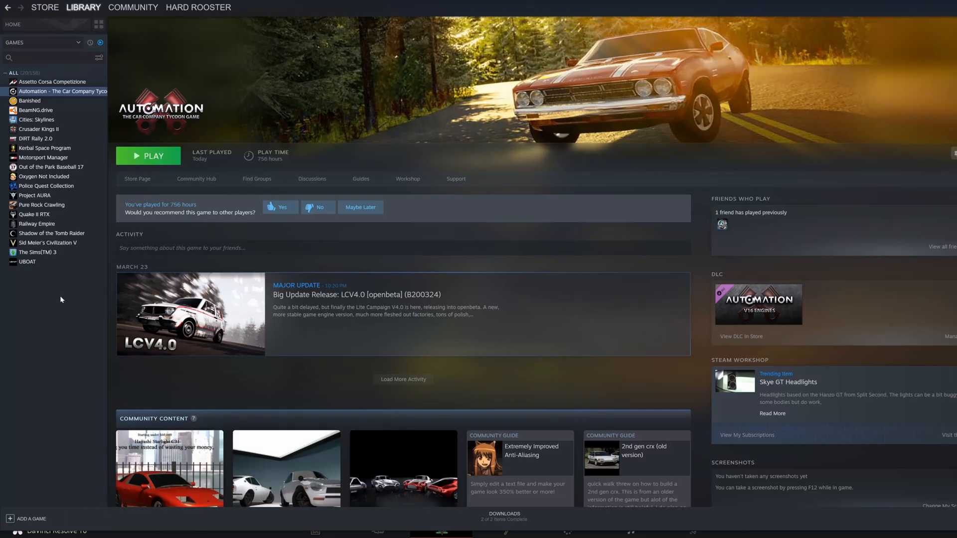
pyautogui.moveTo(68, 140)
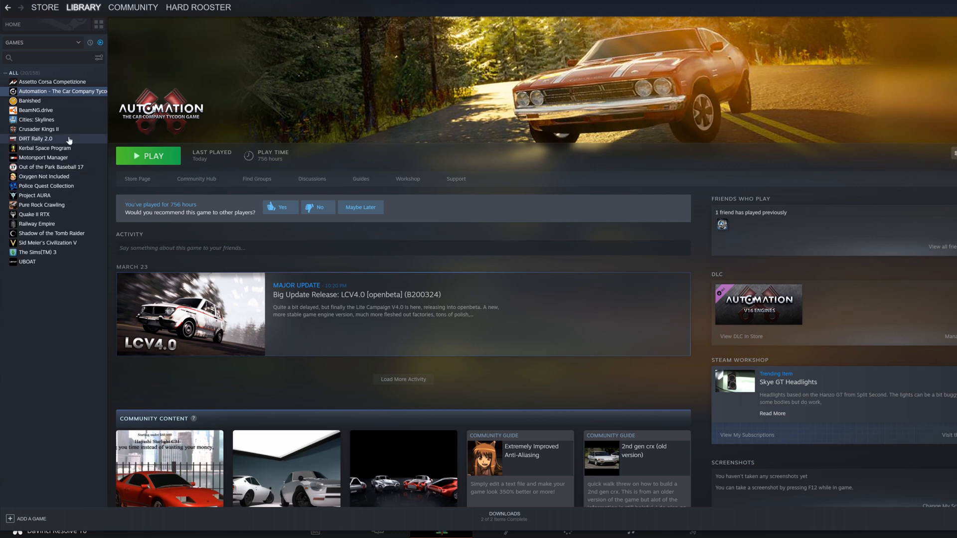
pyautogui.moveTo(78, 43)
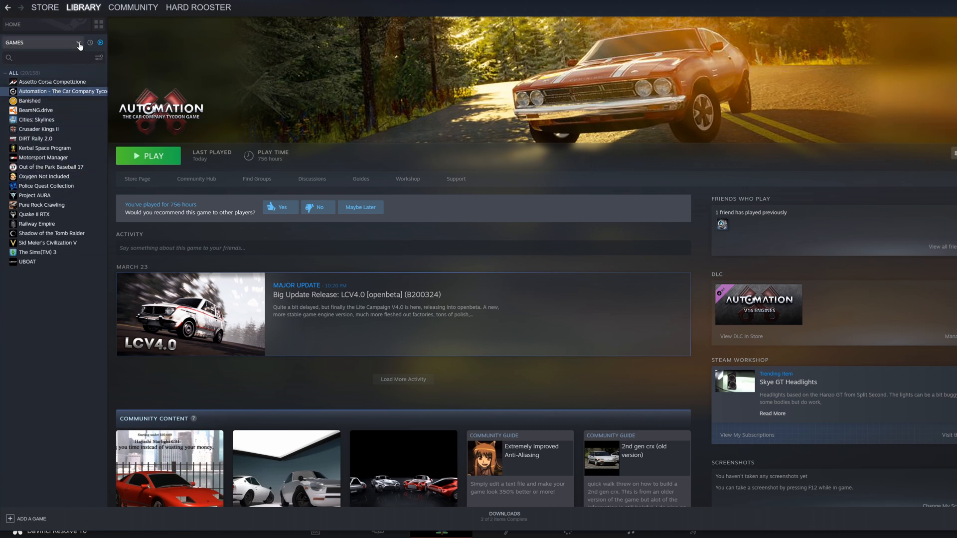
# Step: Tick Tools in the Steam library category filter so tools list with games
pyautogui.click(78, 43)
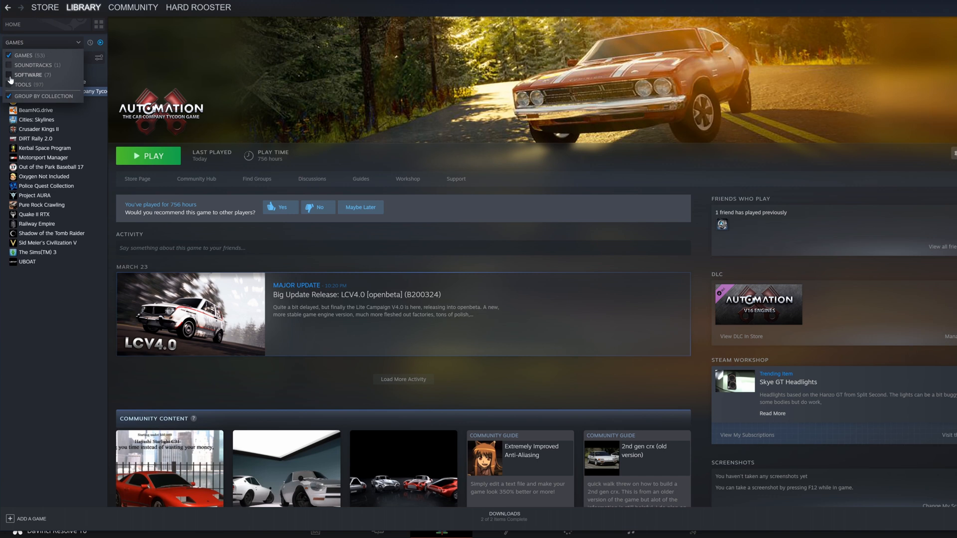
pyautogui.click(10, 85)
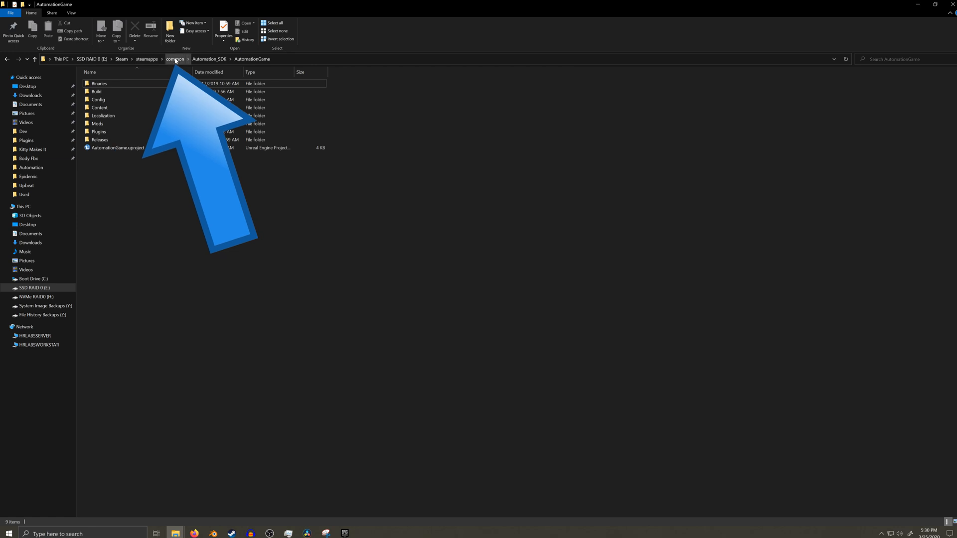
# Step: Return to the common folder and go into the Automation_SDK folder
pyautogui.click(174, 59)
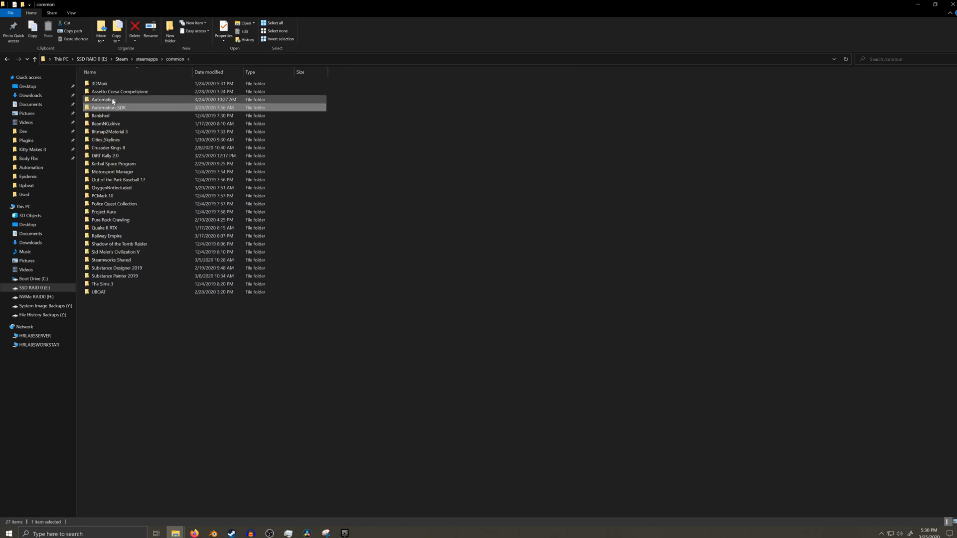
pyautogui.click(108, 107)
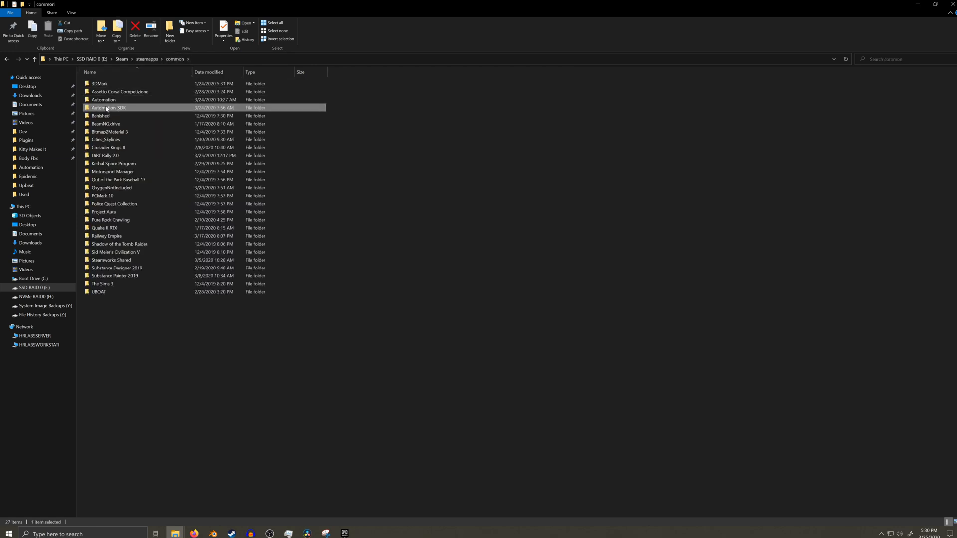
pyautogui.doubleClick(108, 107)
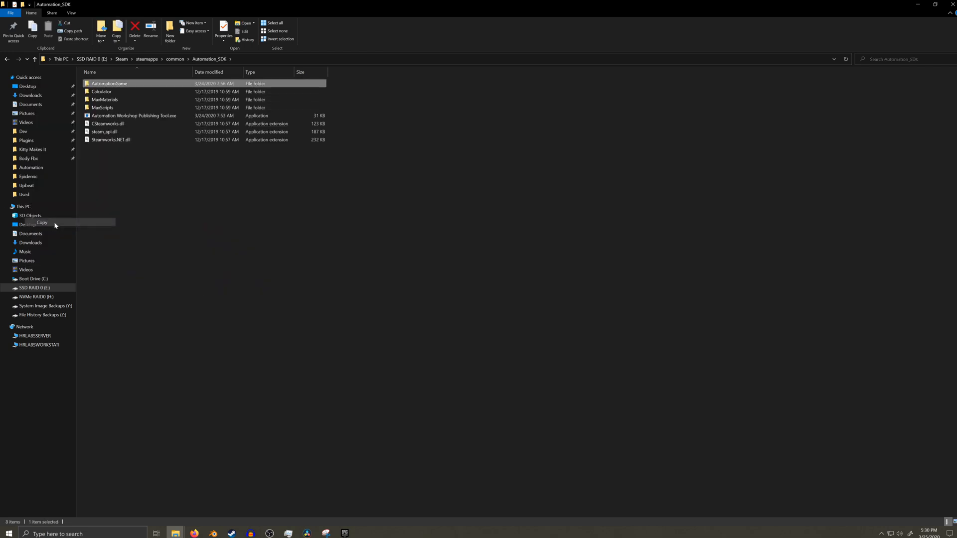
# Step: Go to the Dev folder's Unreal subfolder where AutomationGame is kept
pyautogui.click(23, 131)
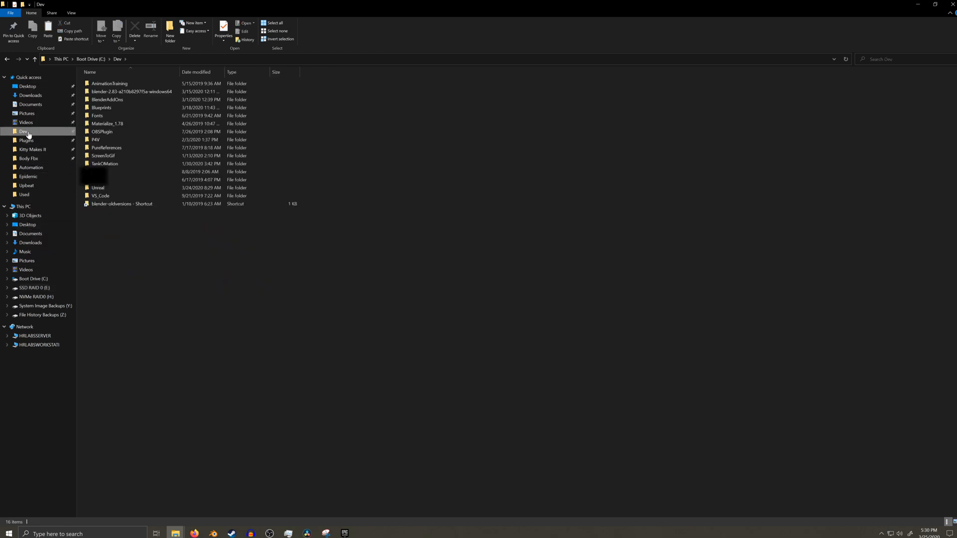
pyautogui.doubleClick(98, 188)
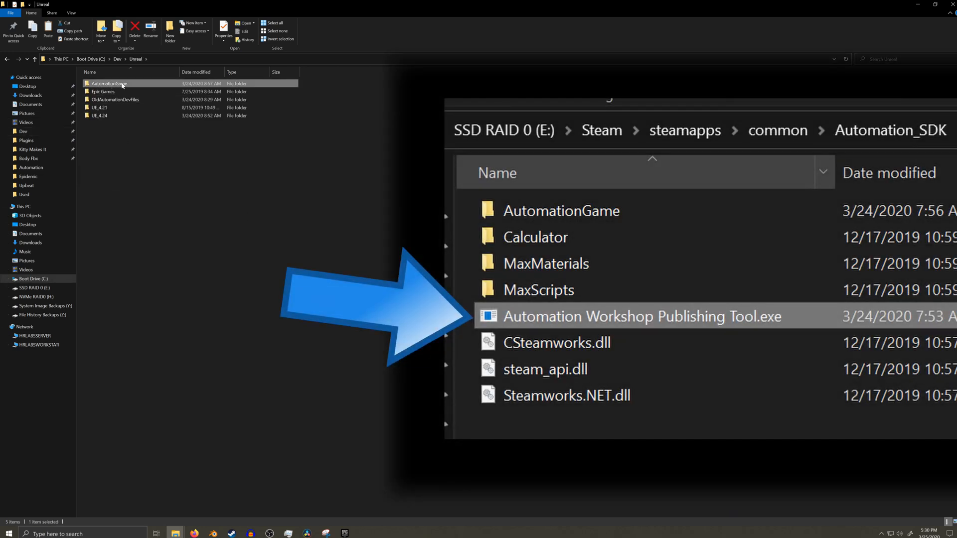
pyautogui.doubleClick(107, 84)
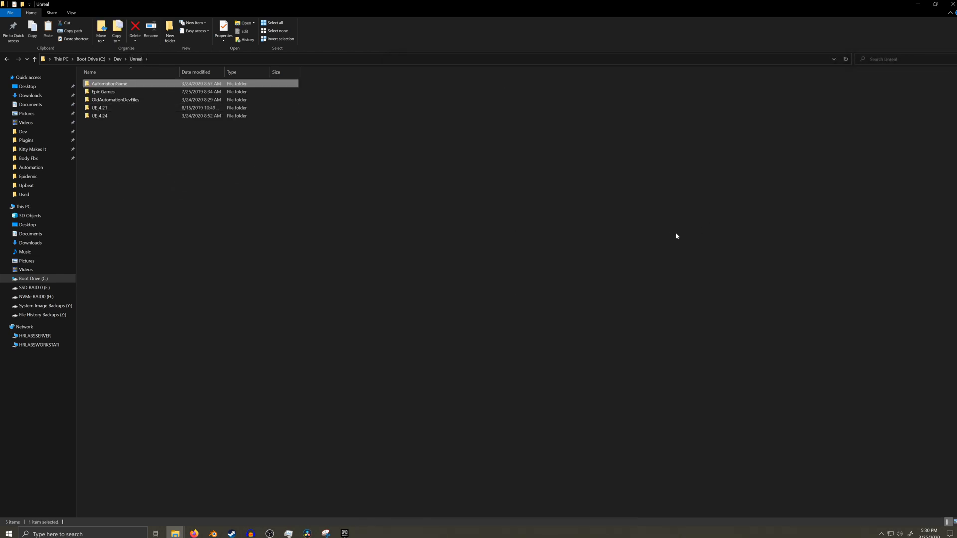
pyautogui.moveTo(401, 299)
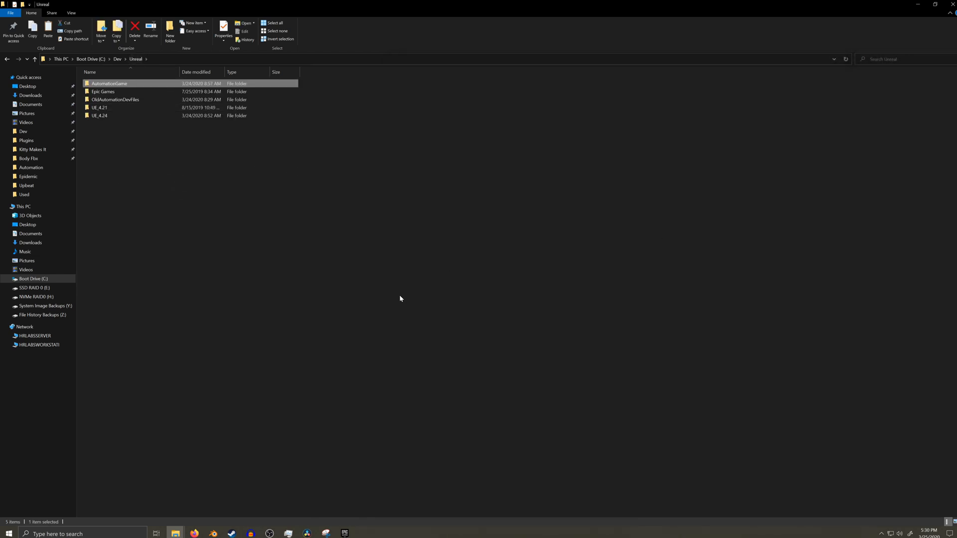
pyautogui.moveTo(26, 140)
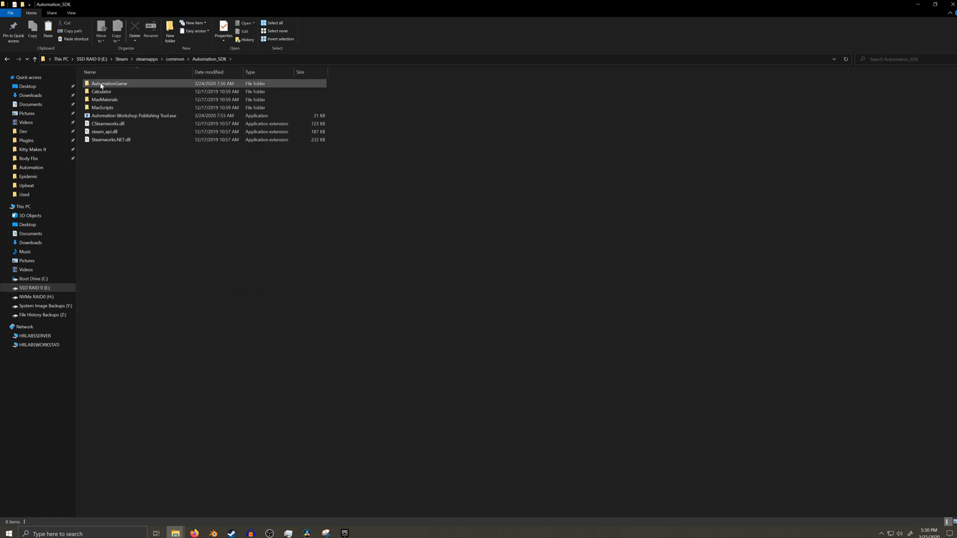
pyautogui.click(218, 286)
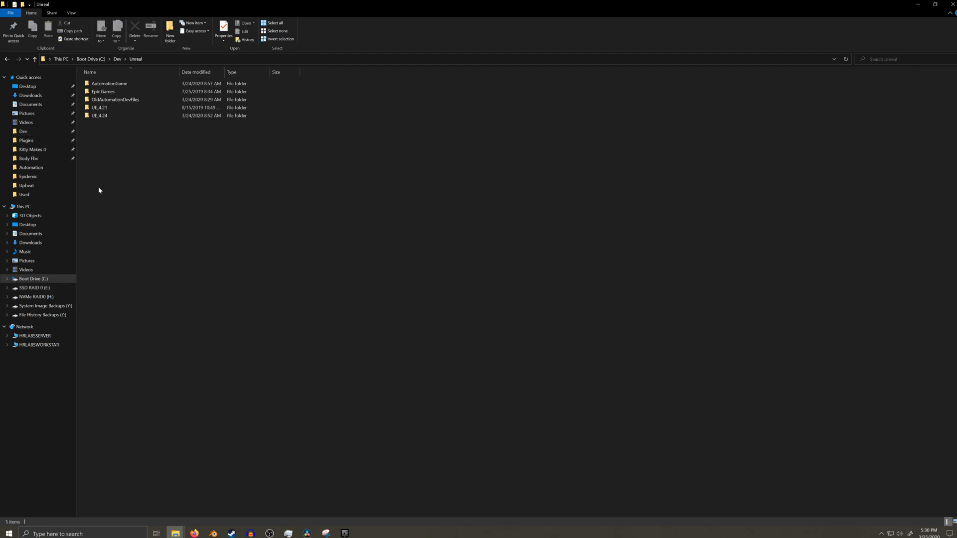
pyautogui.click(114, 100)
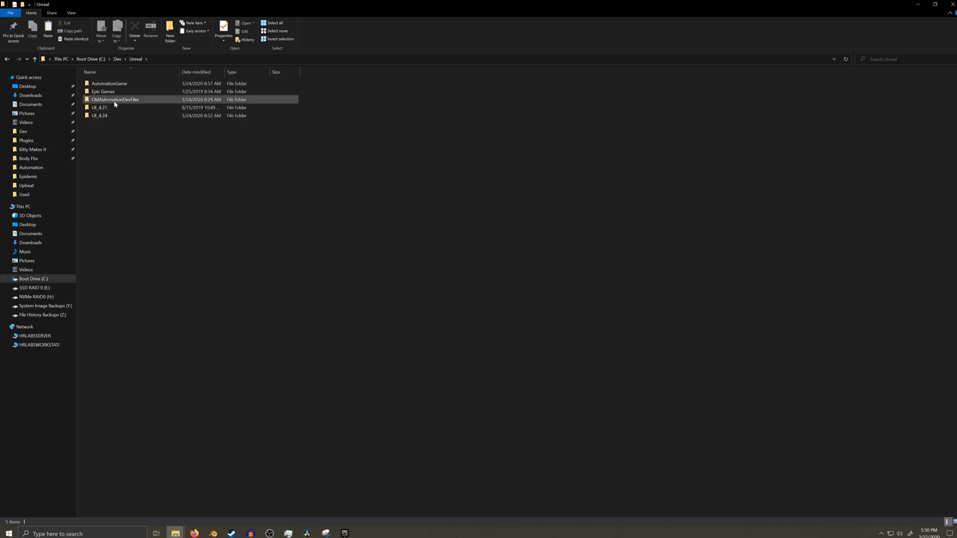
pyautogui.doubleClick(115, 99)
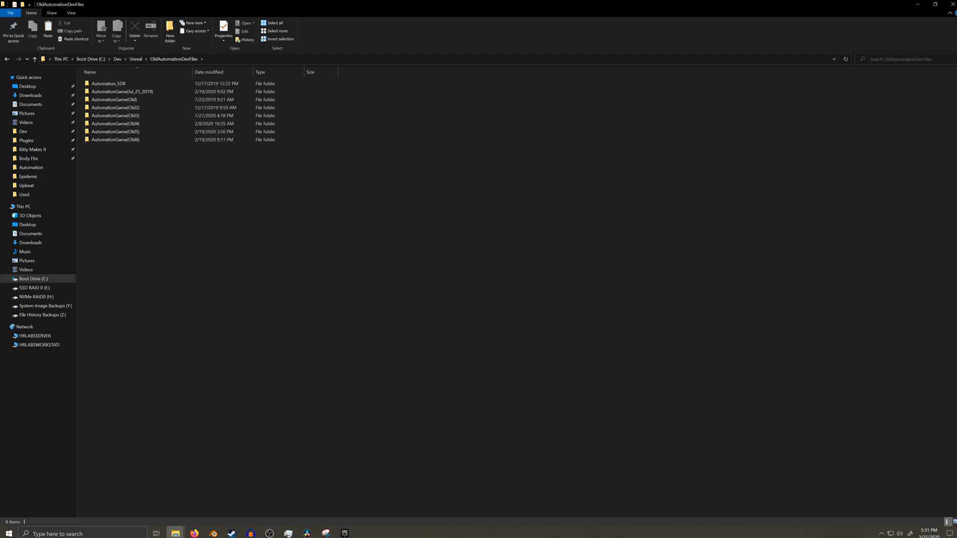
pyautogui.click(136, 58)
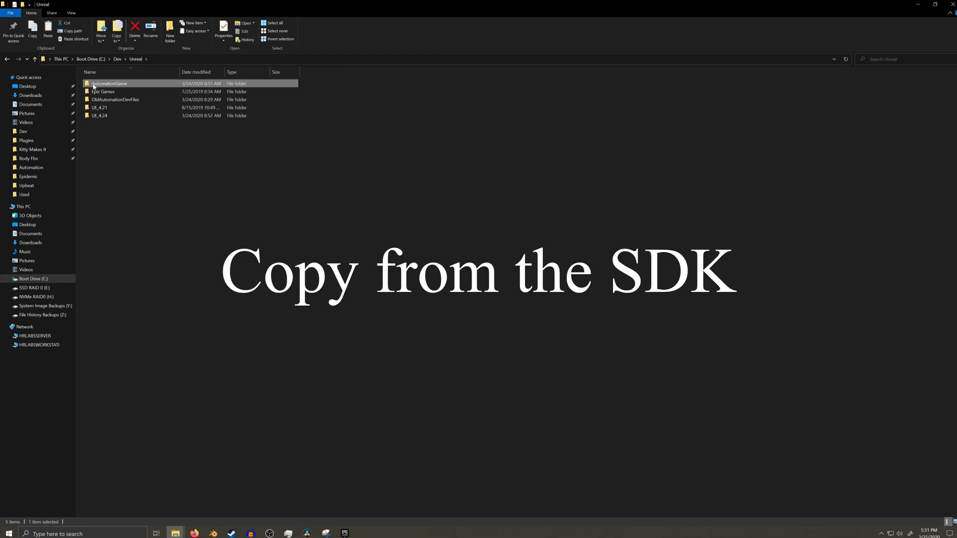
pyautogui.moveTo(336, 368)
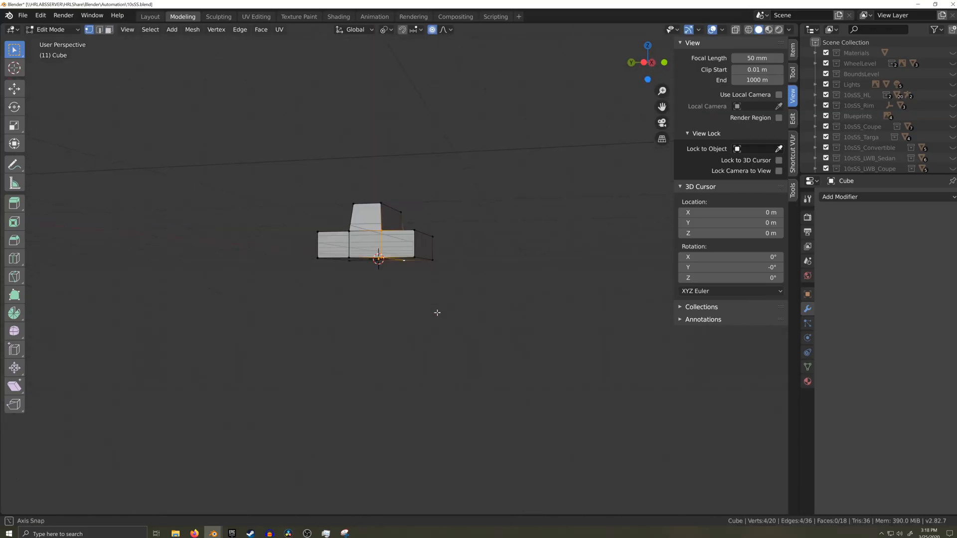
# Step: Begin grabbing the selected mesh part to slide it along Y with smooth proportional falloff
pyautogui.press('g')
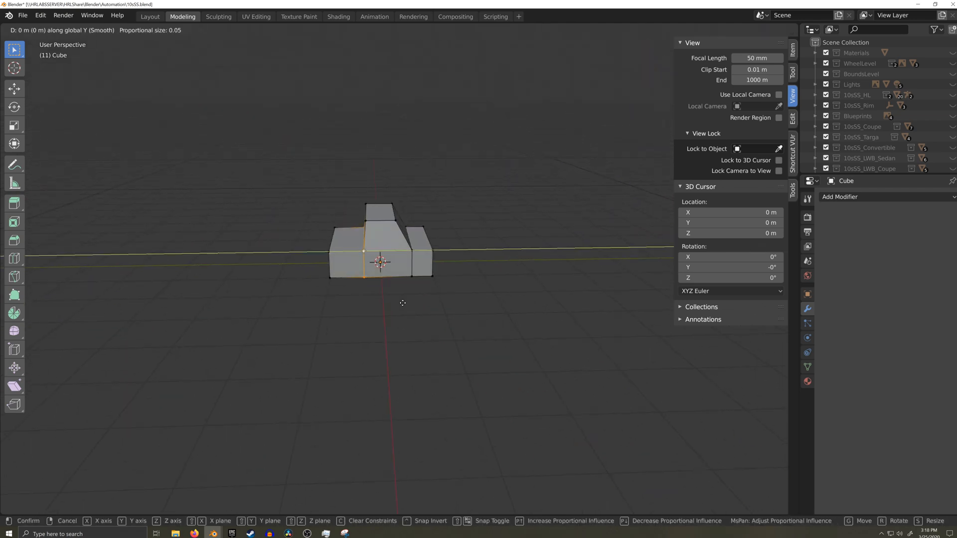